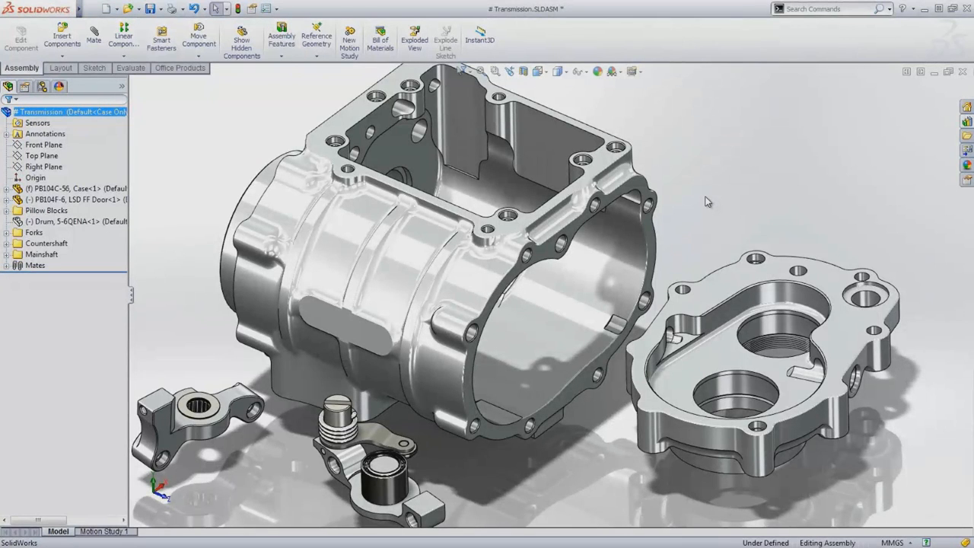
mouse_move(679, 235)
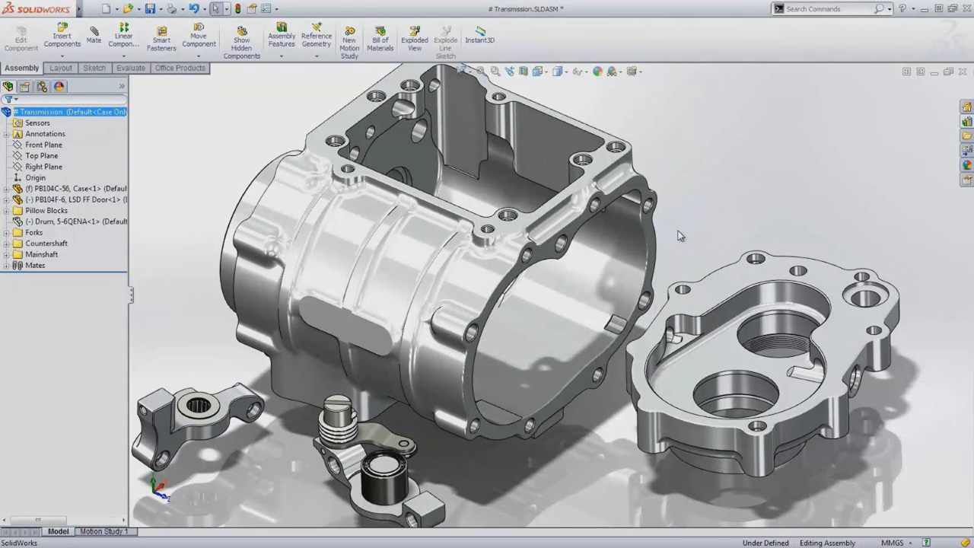
mouse_move(744, 249)
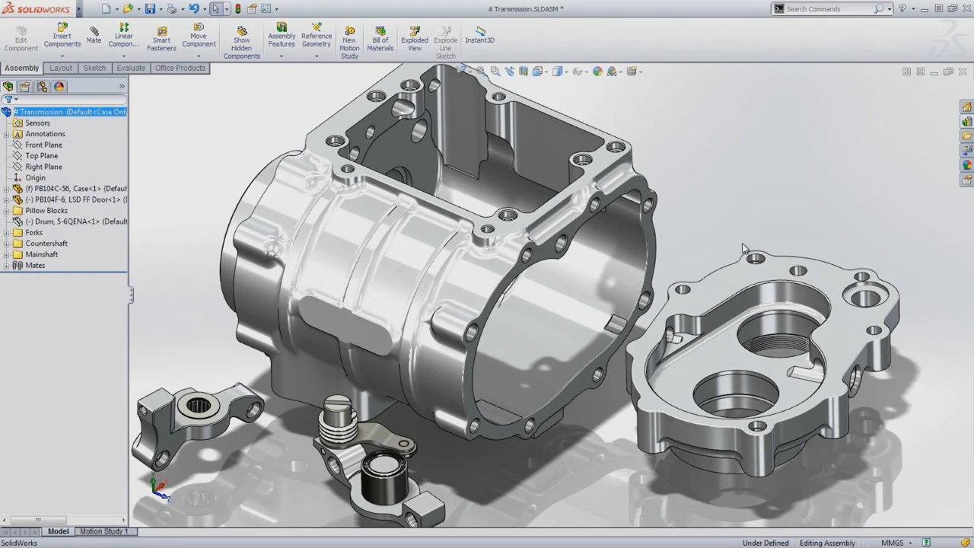
- Mate the door plate to the case's cylindrical boss with coincident and concentric mates
click(94, 38)
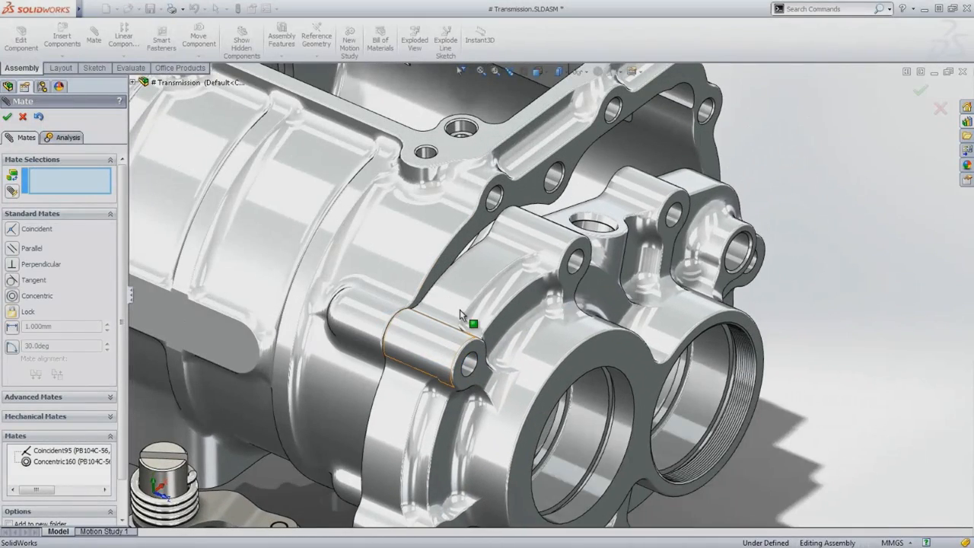
click(673, 182)
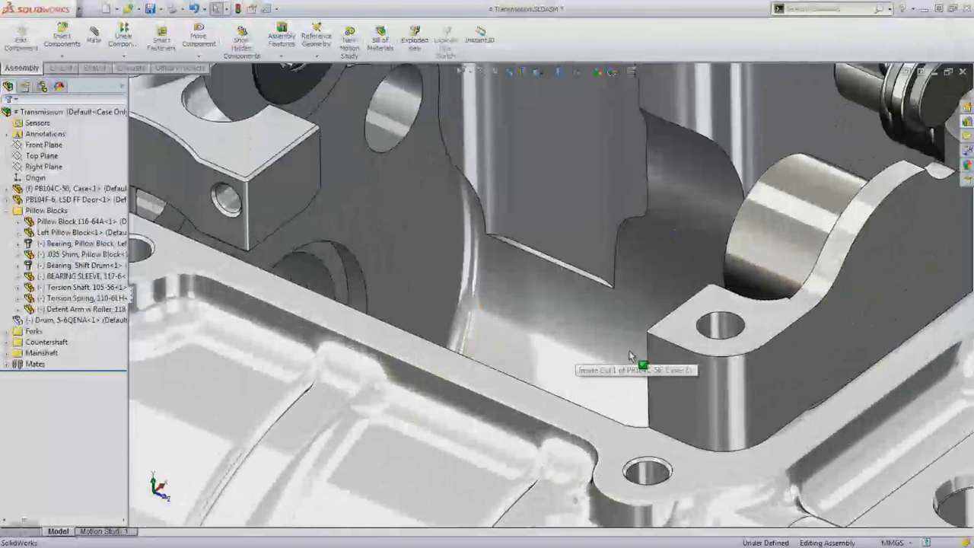
- Place an M6 narrow flat washer and a socket head cap screw in the pillow block hole
click(852, 202)
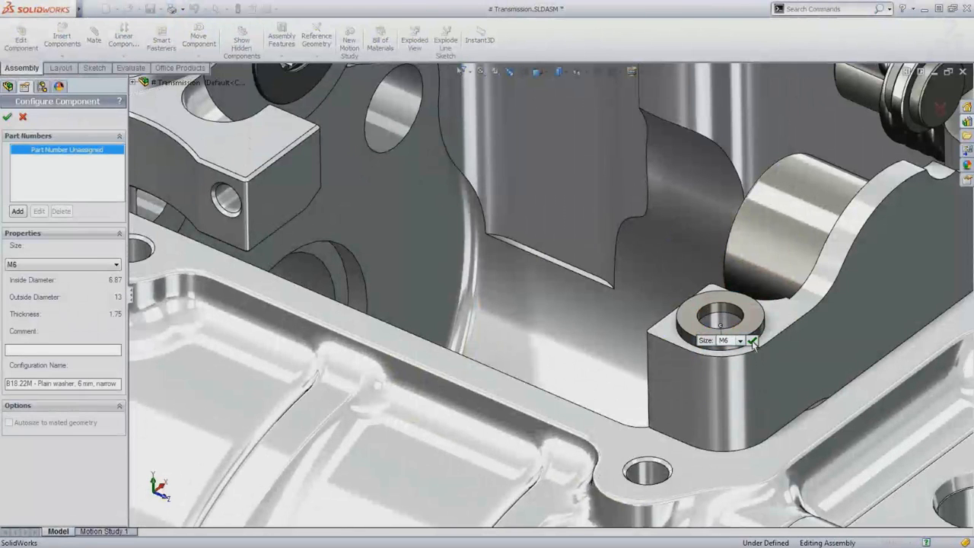
click(751, 340)
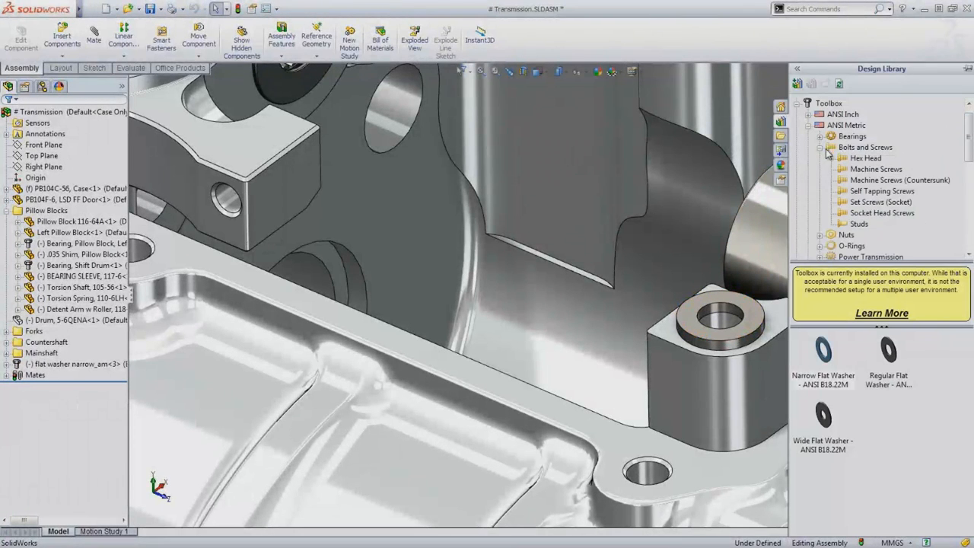
click(881, 213)
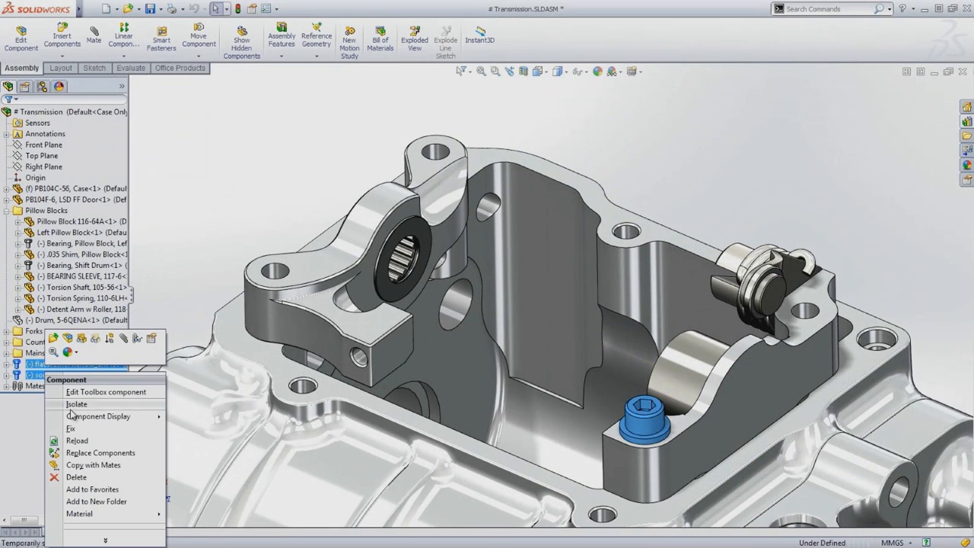
- Copy the washer and screw with mates into another pillow block hole
click(93, 464)
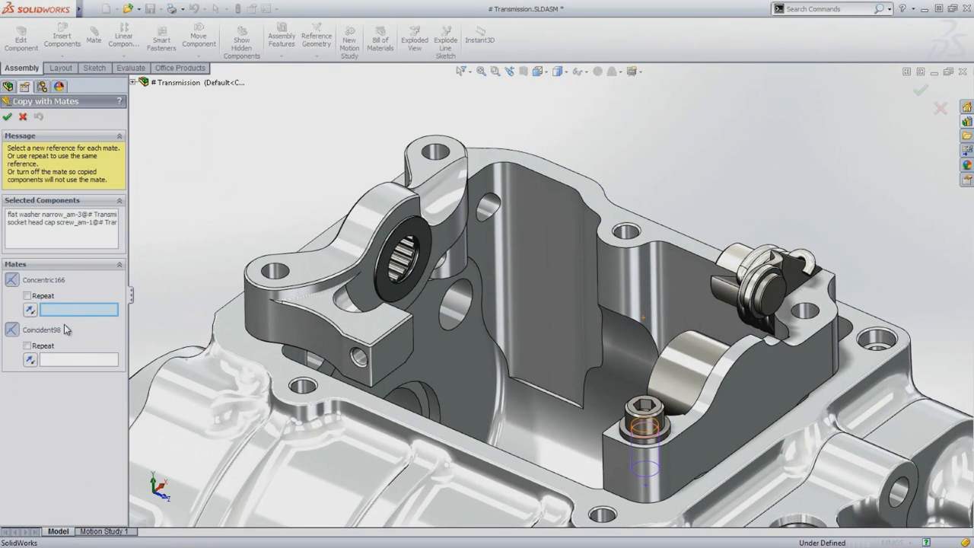
click(662, 319)
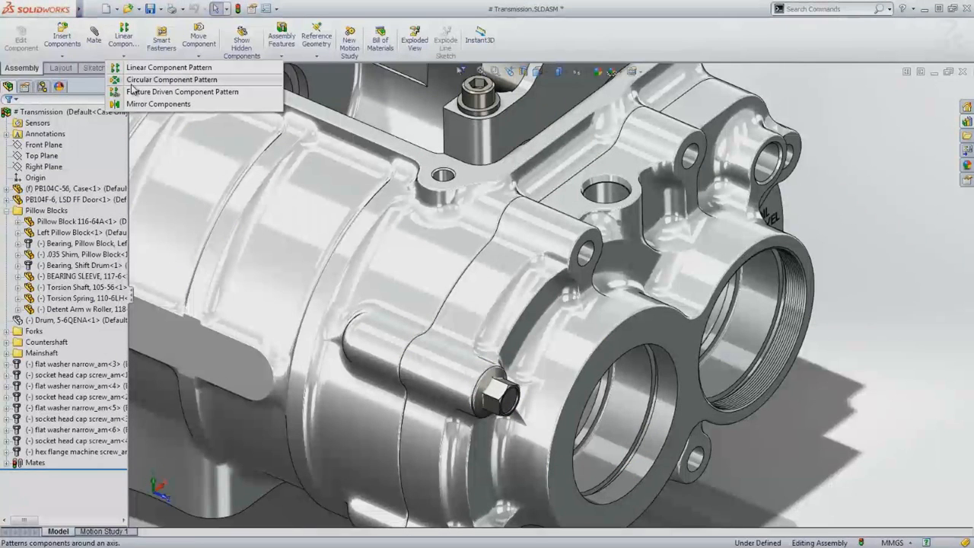
- Start a feature-driven component pattern of the hex flange screw, driven by the hole feature
click(182, 92)
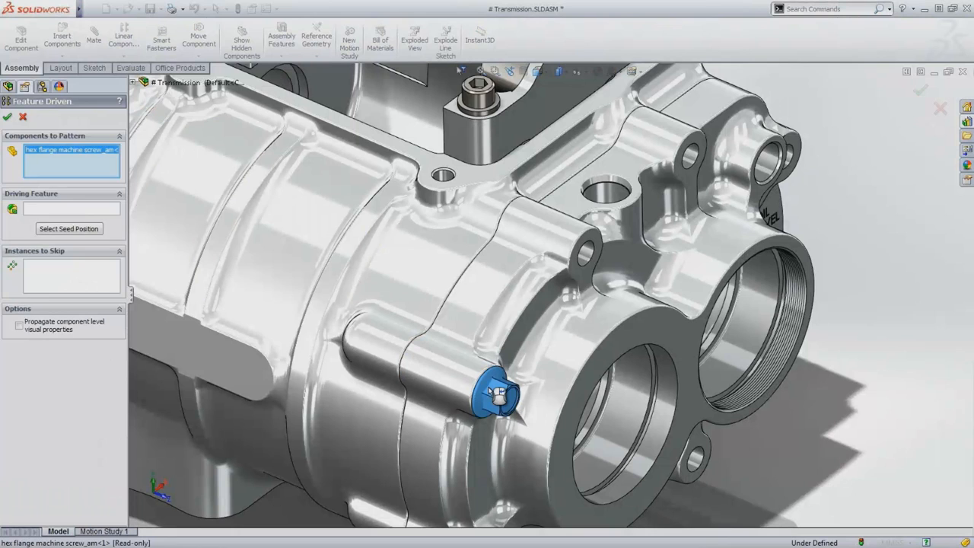
click(593, 258)
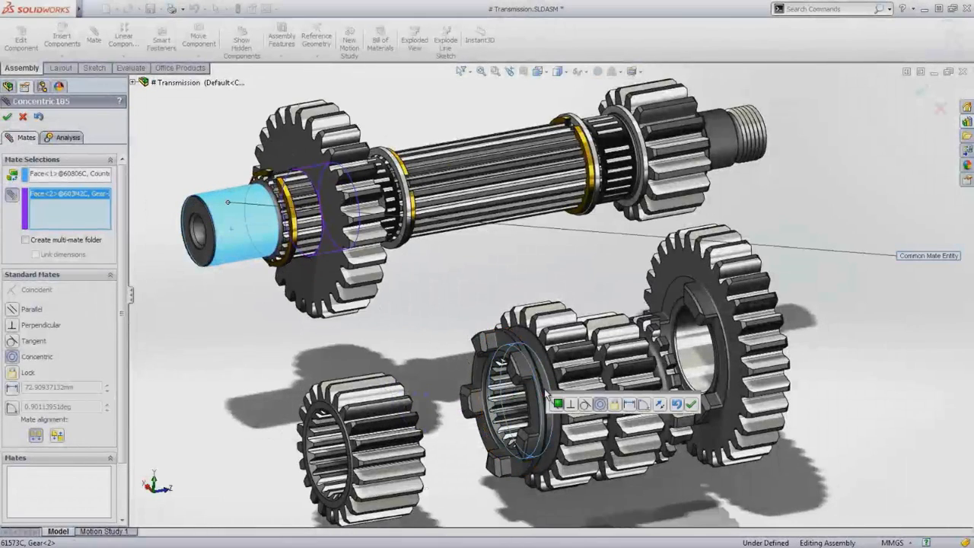
- Add concentric mates for each countershaft gear on the shaft, then close Mate
click(643, 373)
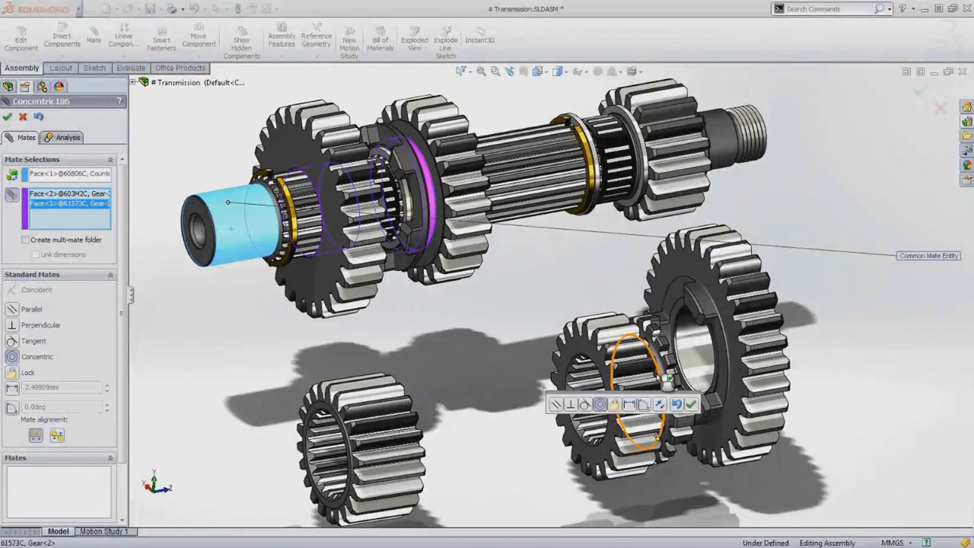
click(692, 354)
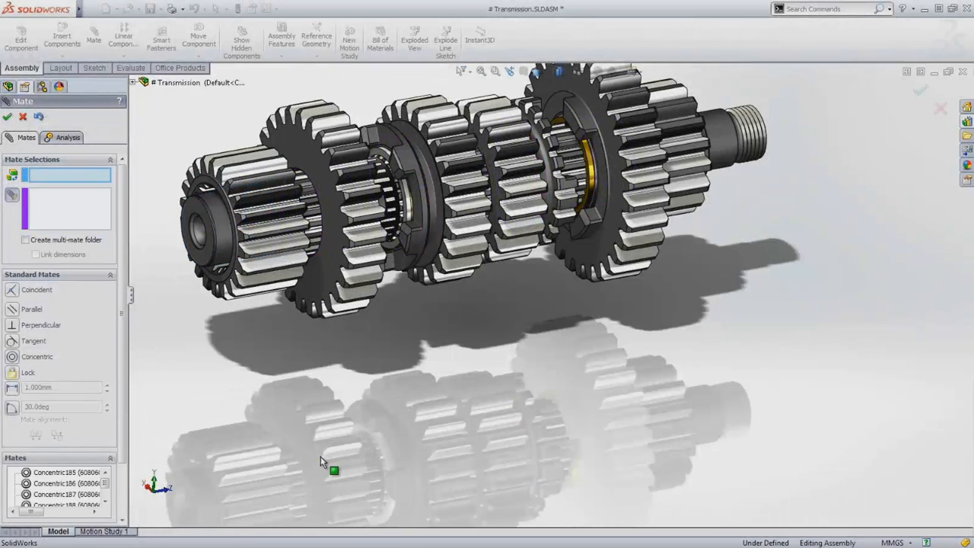
click(7, 116)
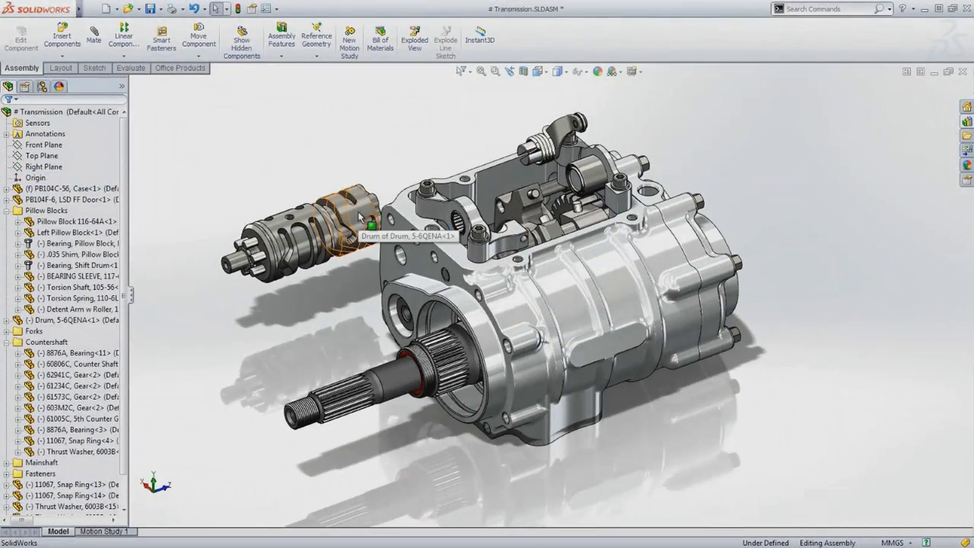
- Select the shift drum and place it in the pillow block bearings
click(365, 224)
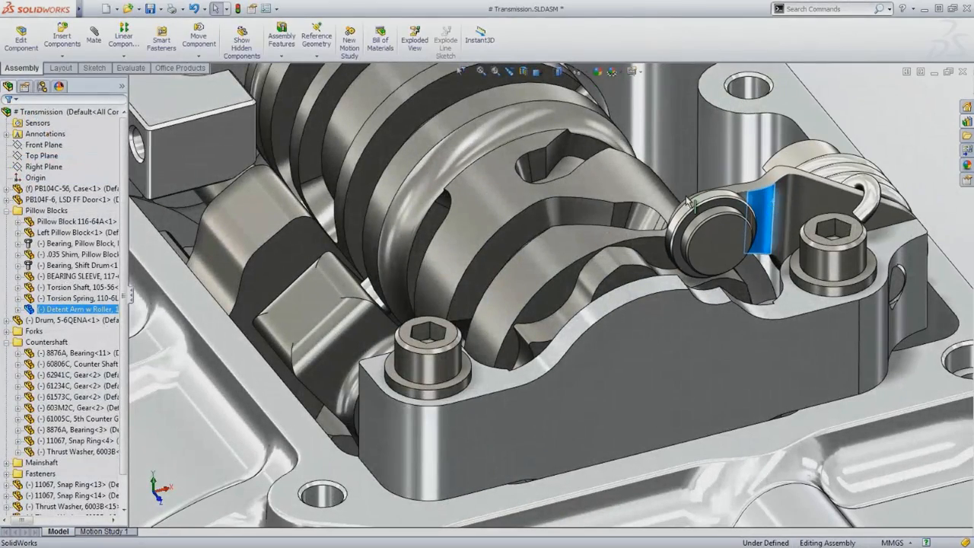
- Cam-mate the detent arm roller to the drum profile, then drag the drum to test it
click(93, 37)
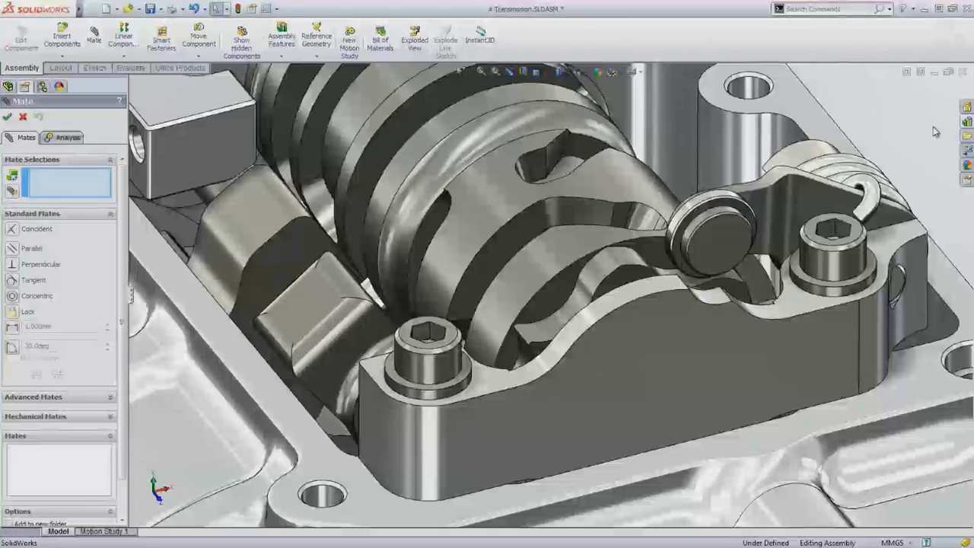
click(36, 232)
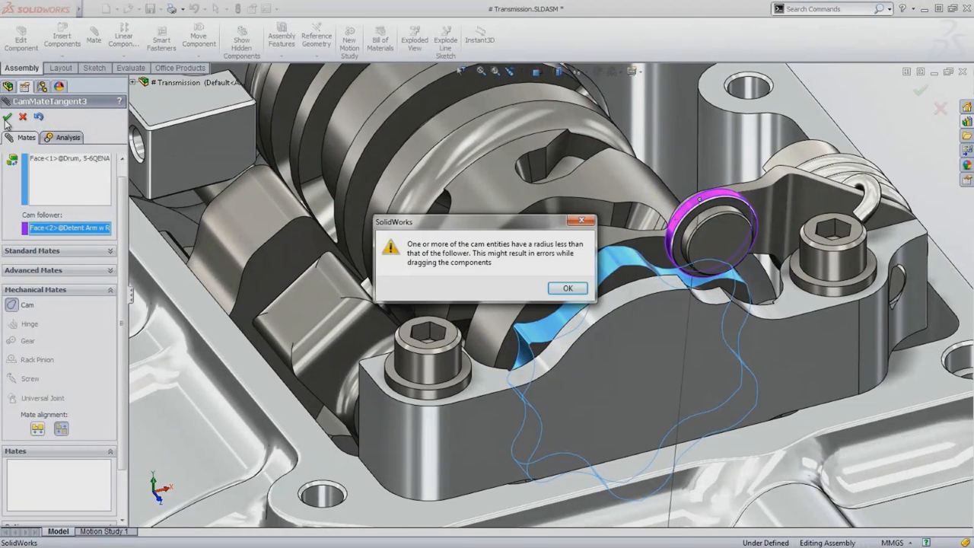
click(567, 288)
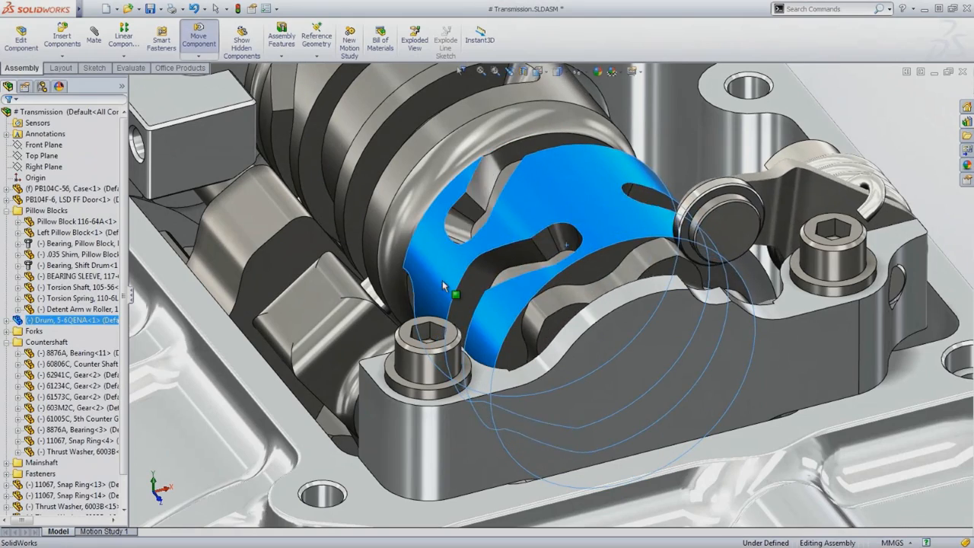
drag(454, 295, 634, 250)
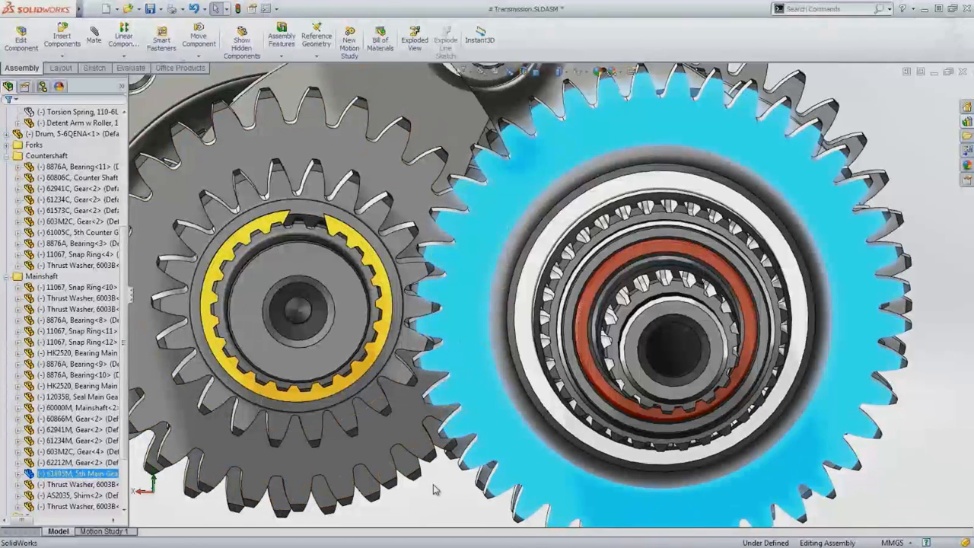
- Add a gear mate between the two fifth-speed gears, entering 22 for the ratio
click(93, 38)
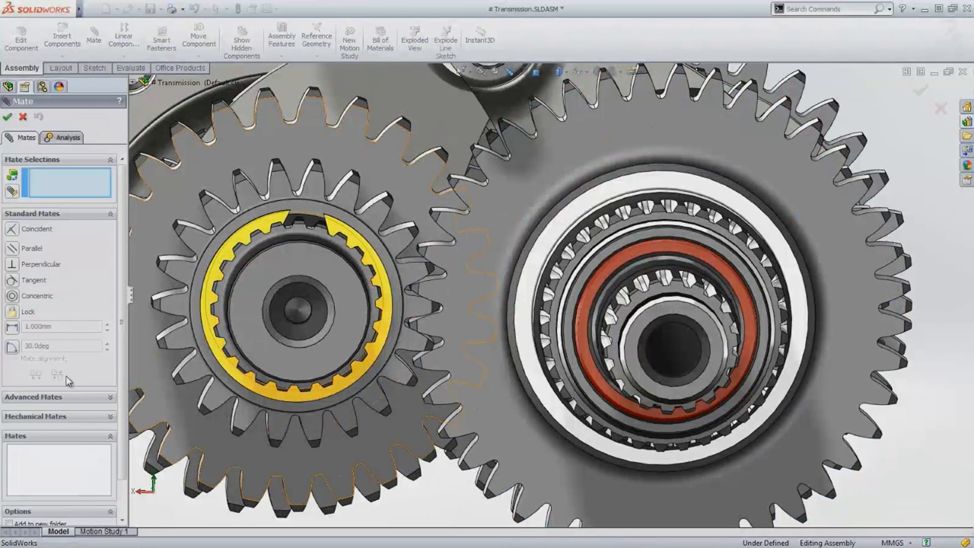
click(35, 416)
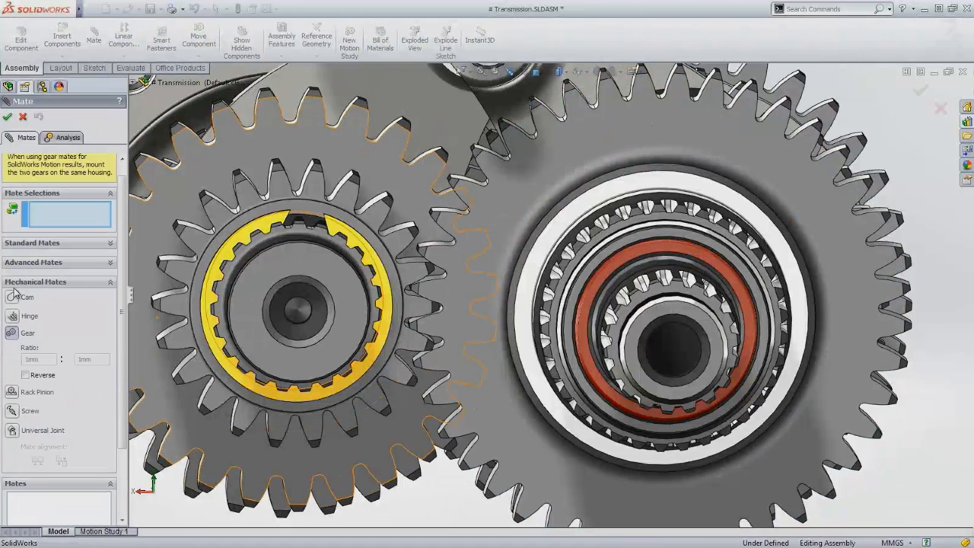
click(292, 355)
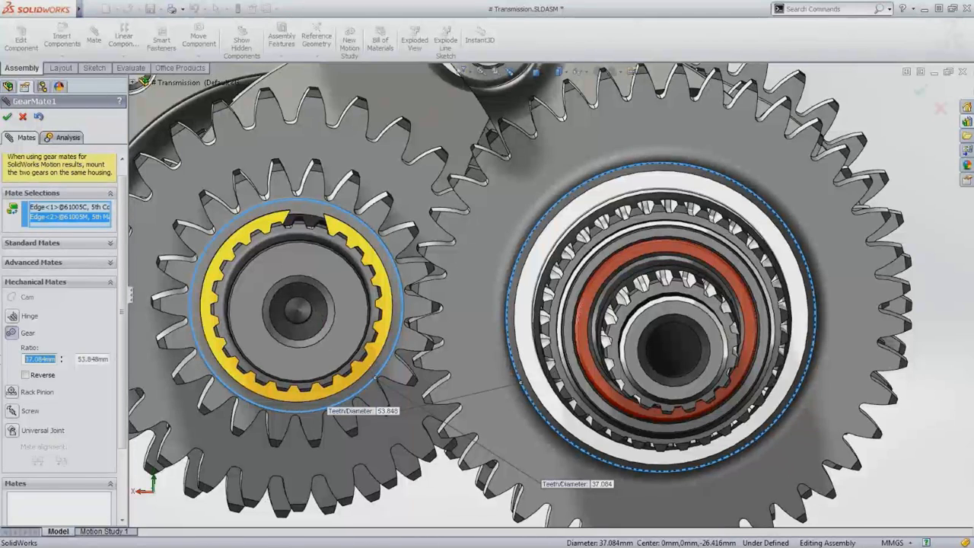
text(22)
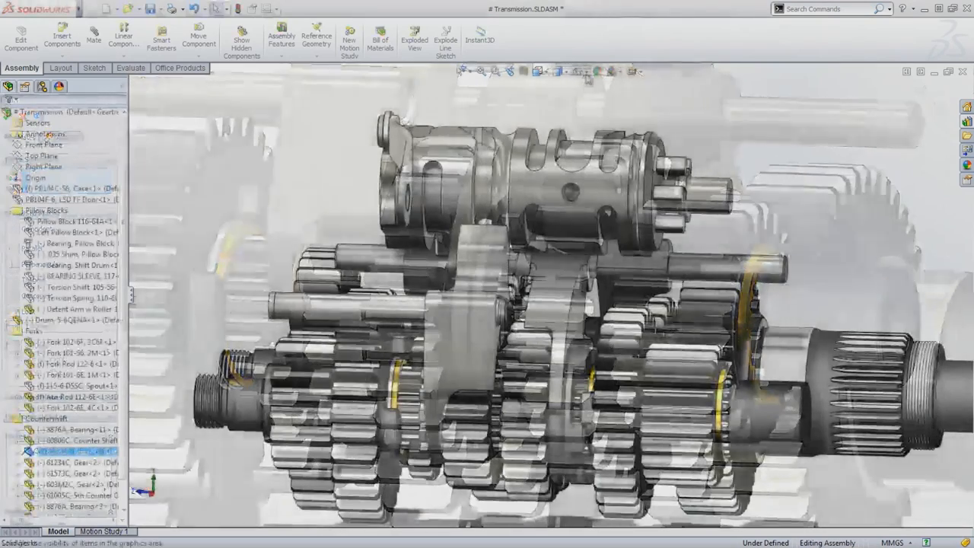
- Path-mate the fork's pin point to the drum's 3D spline groove
click(586, 71)
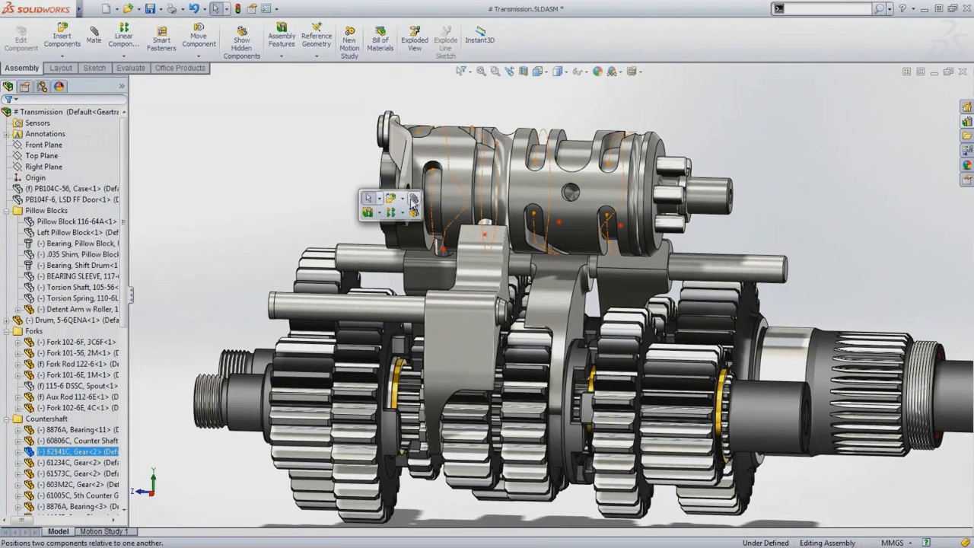
click(370, 198)
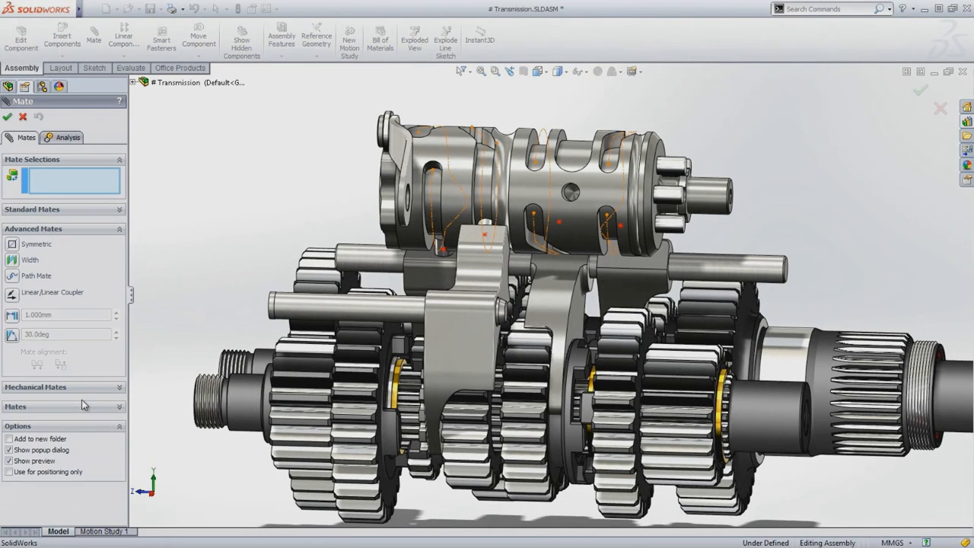
click(37, 276)
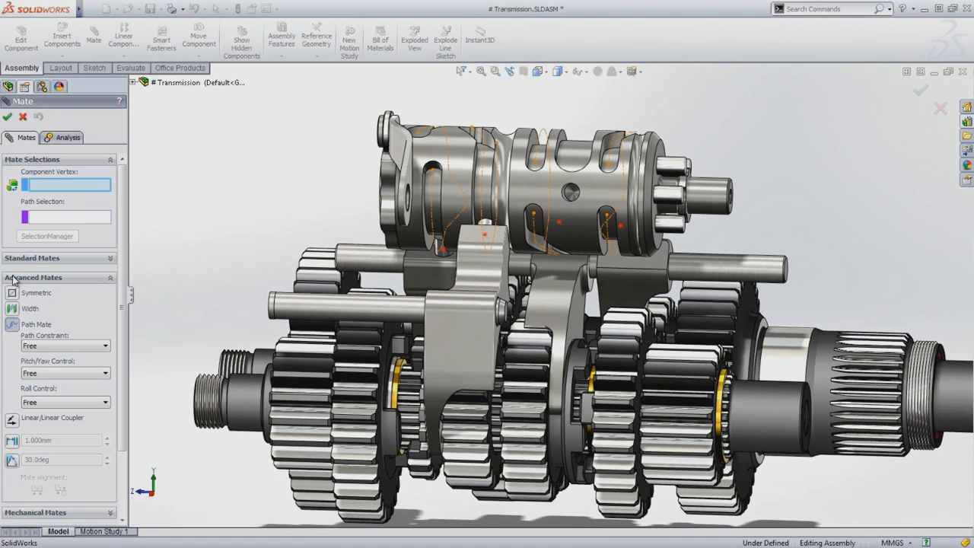
click(443, 250)
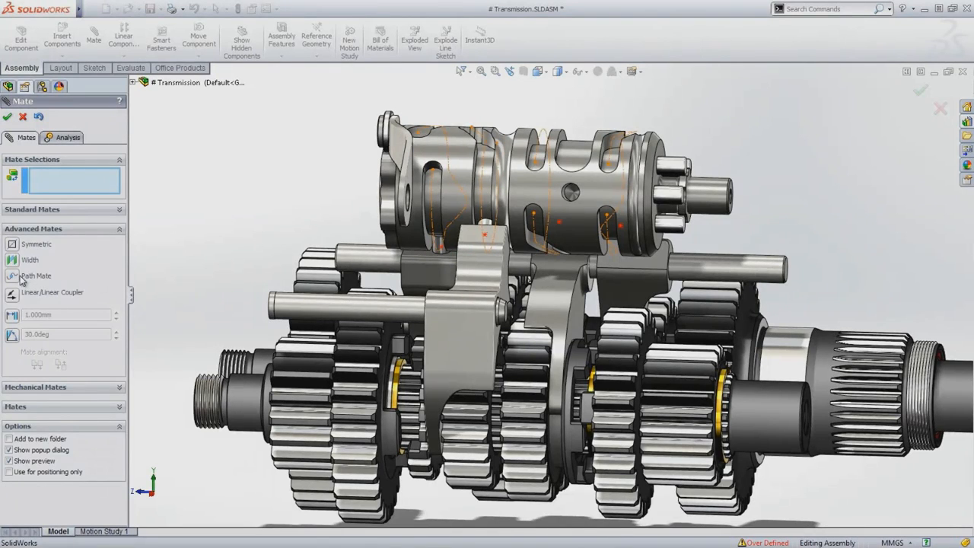
click(36, 275)
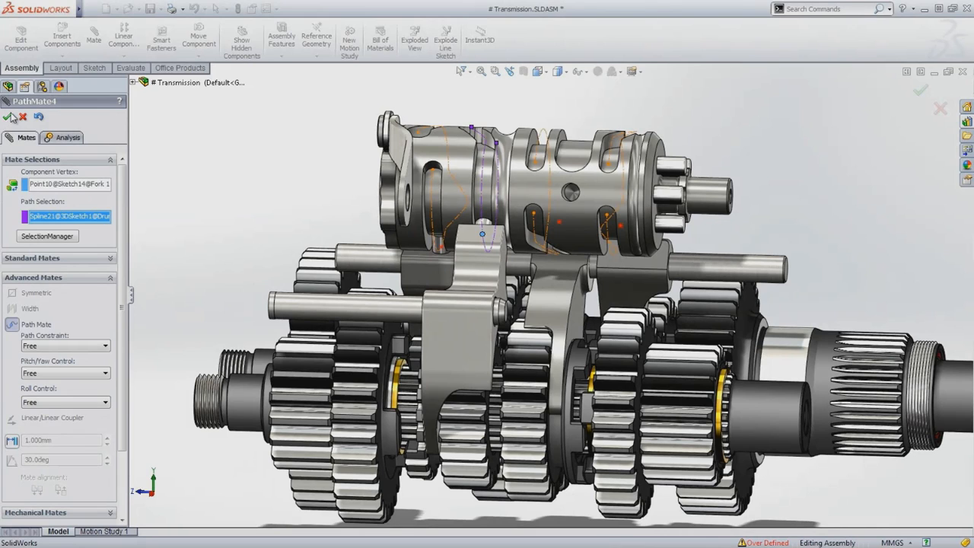
click(8, 115)
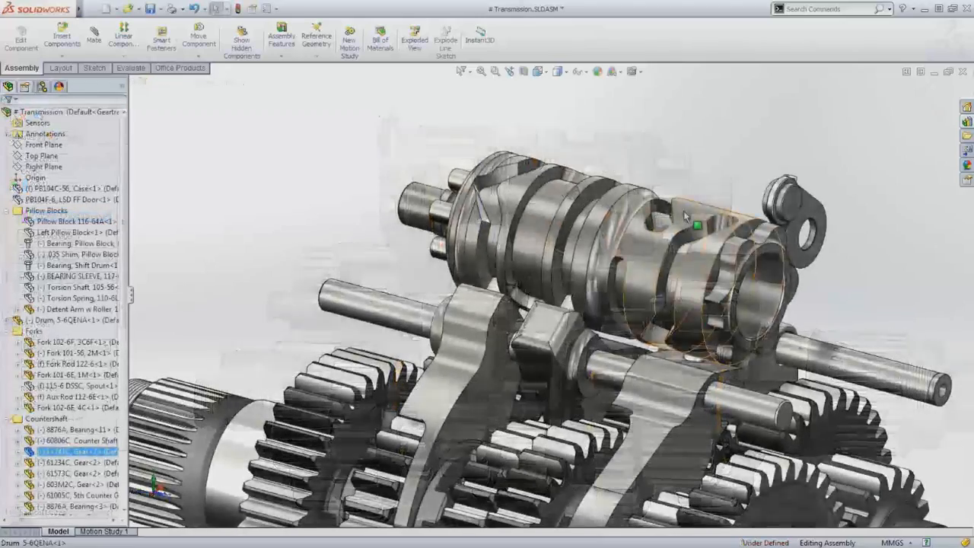